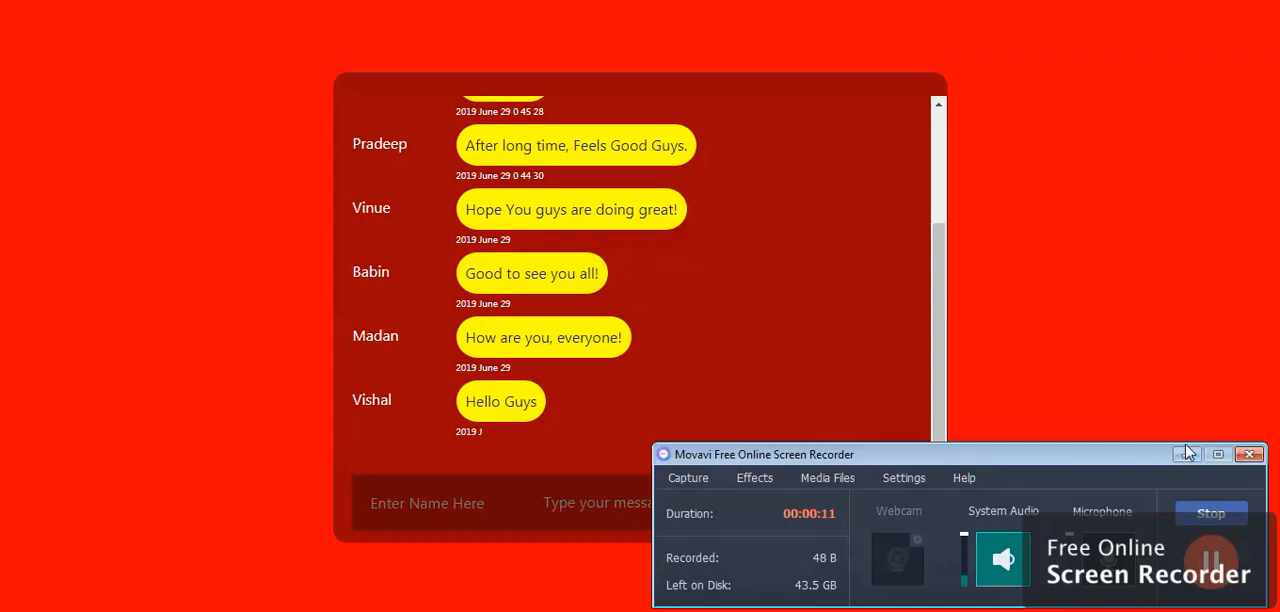
# Review the existing chat history and focus the message input form.
pyautogui.click(1248, 454)
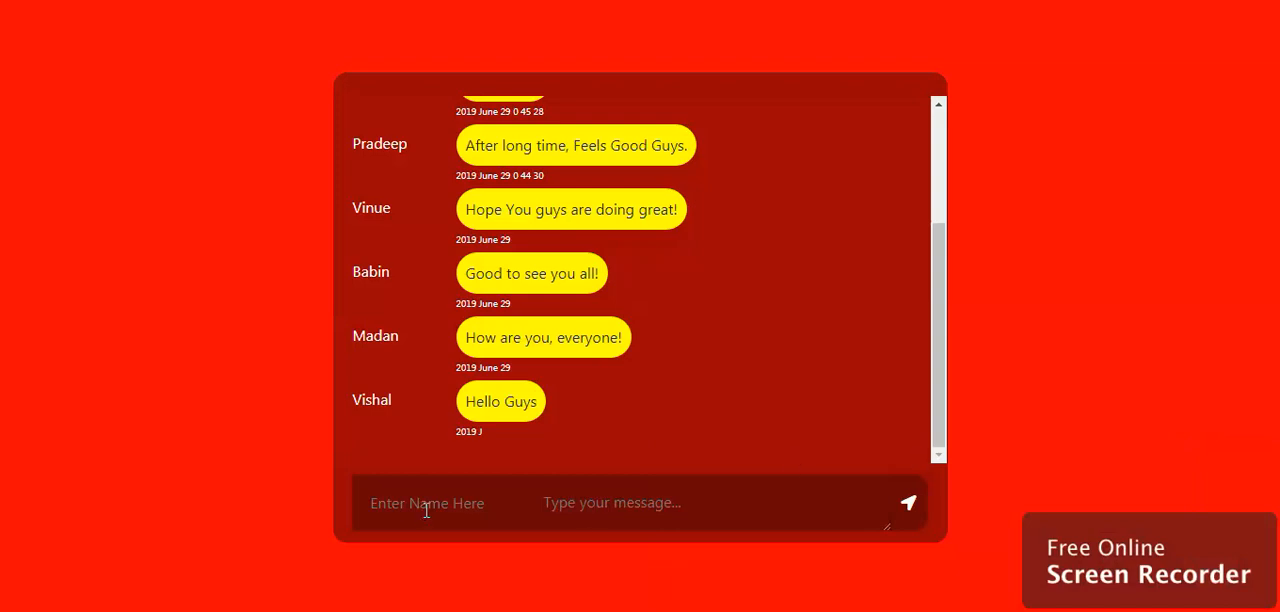
pyautogui.click(428, 502)
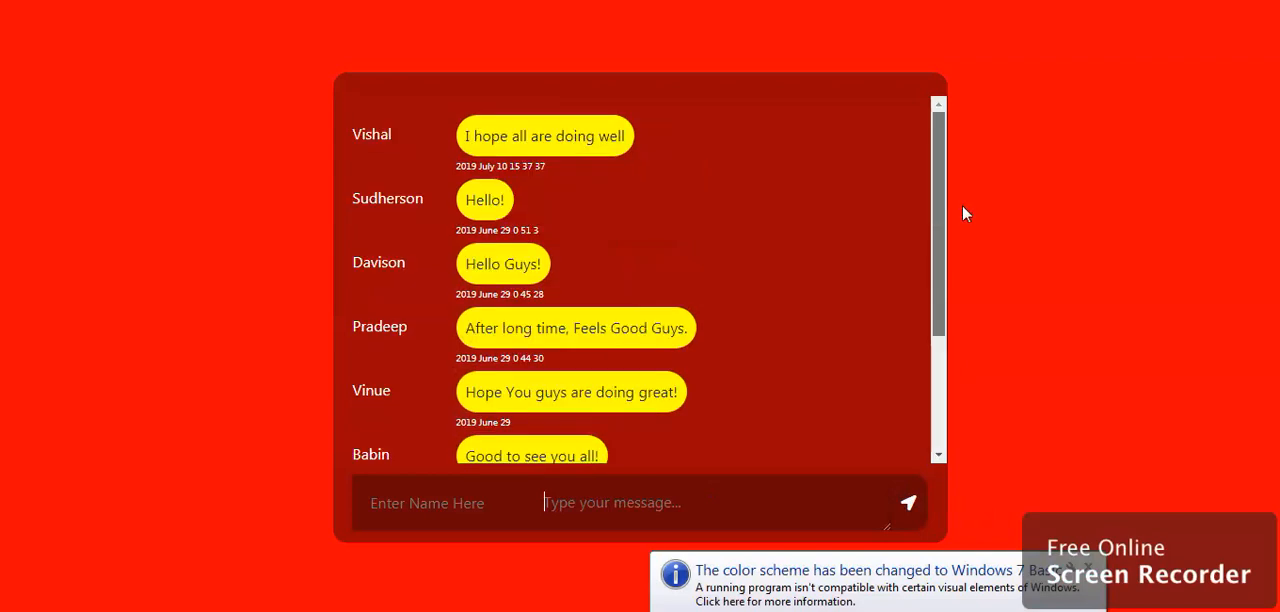
pyautogui.doubleClick(372, 134)
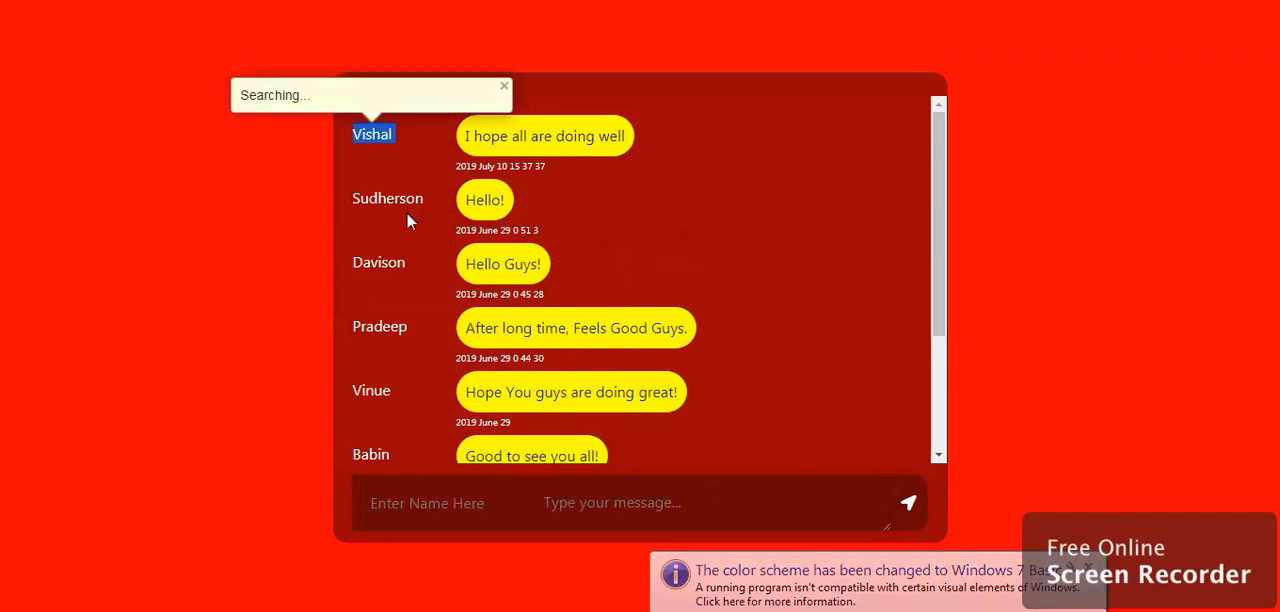
pyautogui.doubleClick(484, 200)
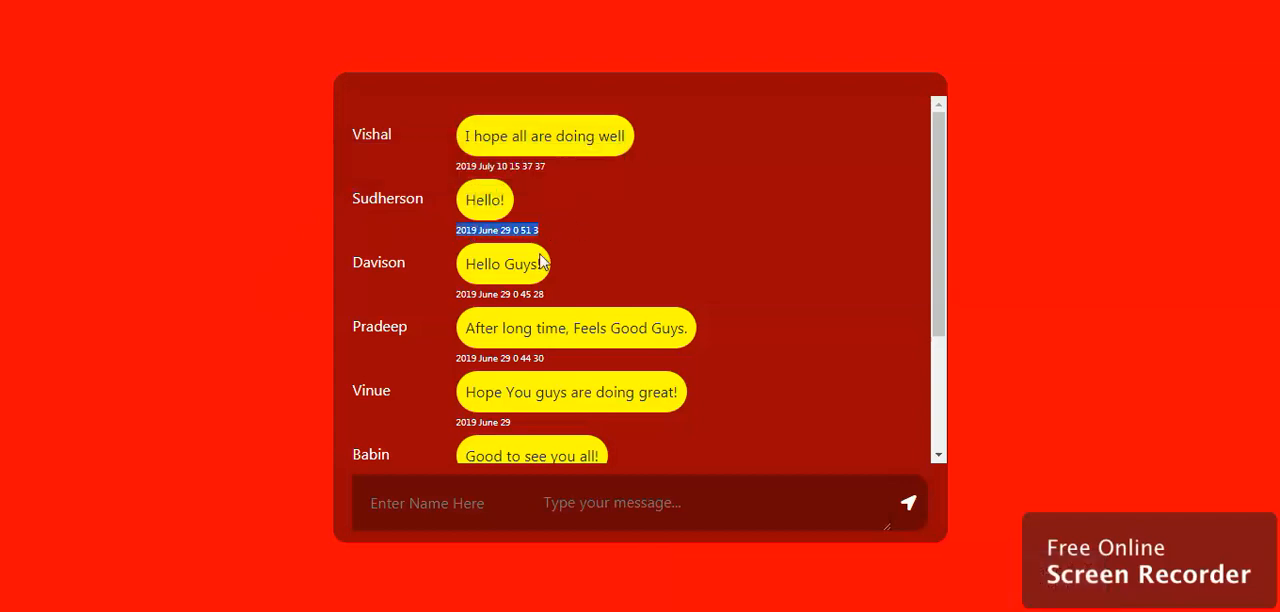
pyautogui.click(428, 504)
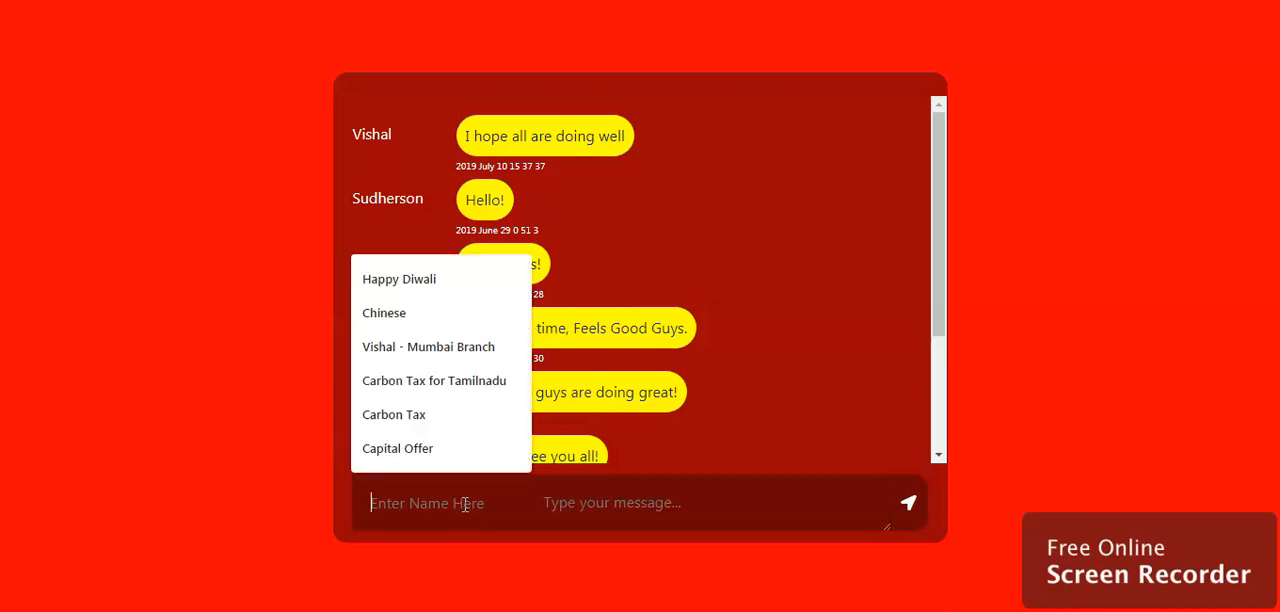
# Post 'How are you guys!' under the name Raja and acknowledge the timestamp notice.
pyautogui.write('Raja')
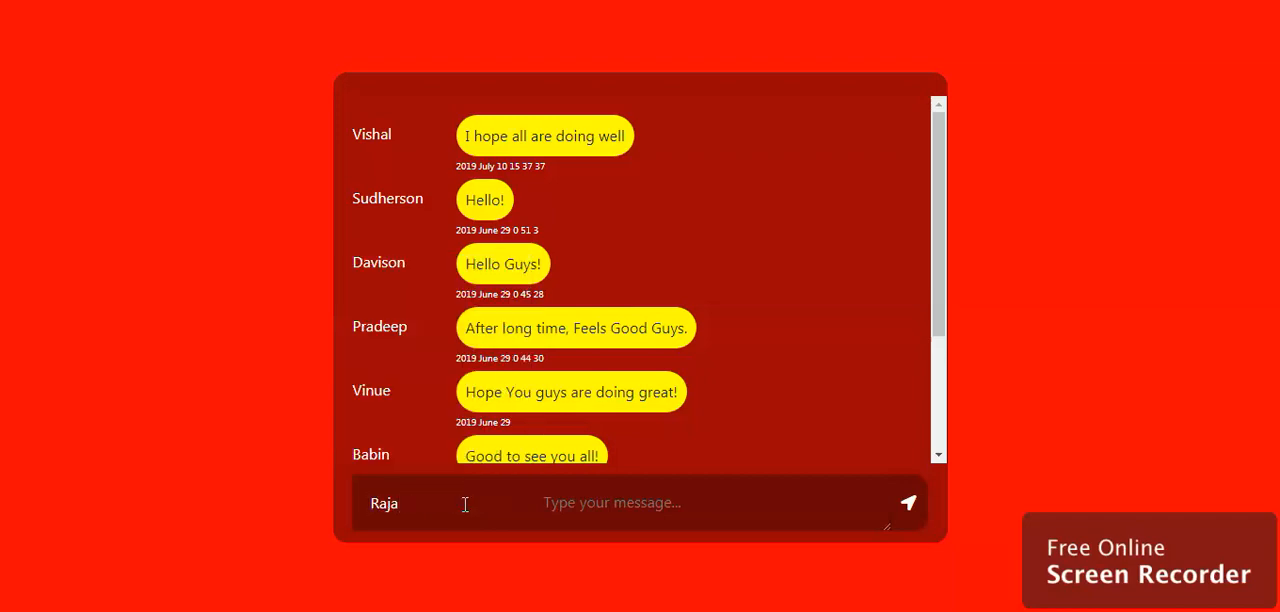
pyautogui.write('H')
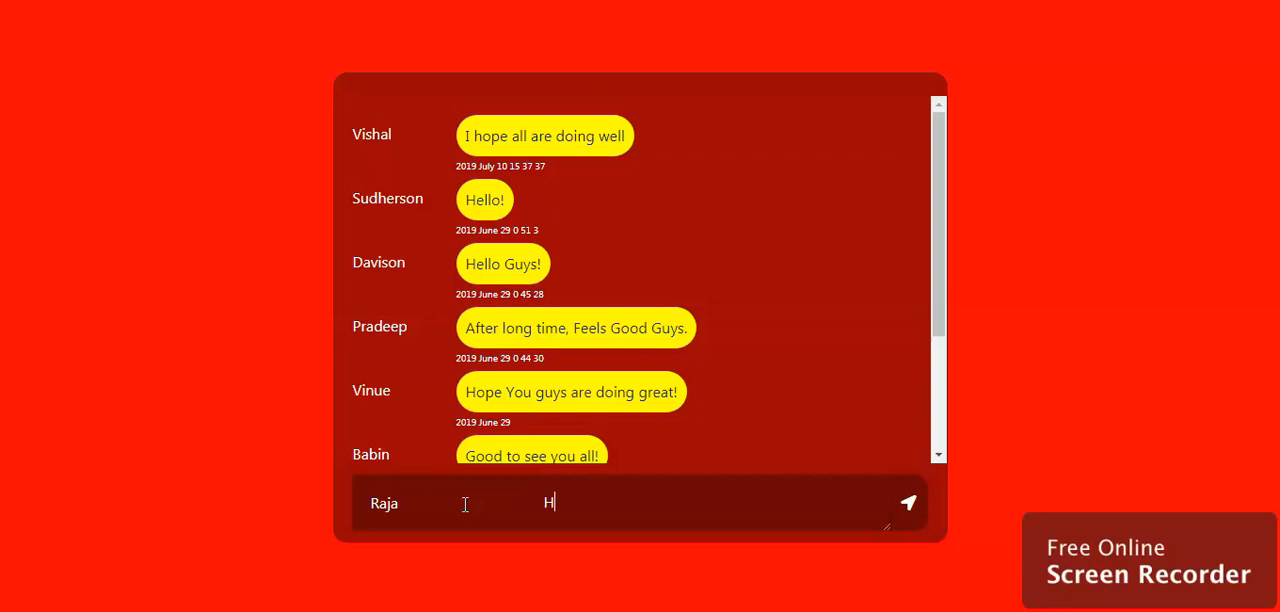
pyautogui.write('ow are')
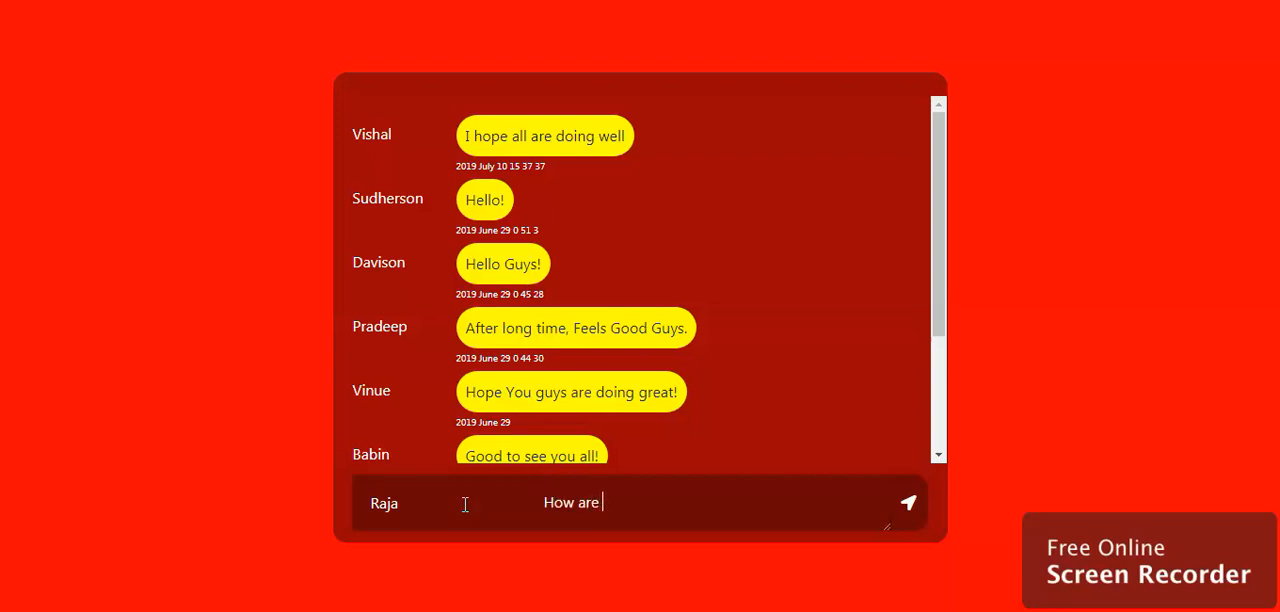
pyautogui.write('you guiys@')
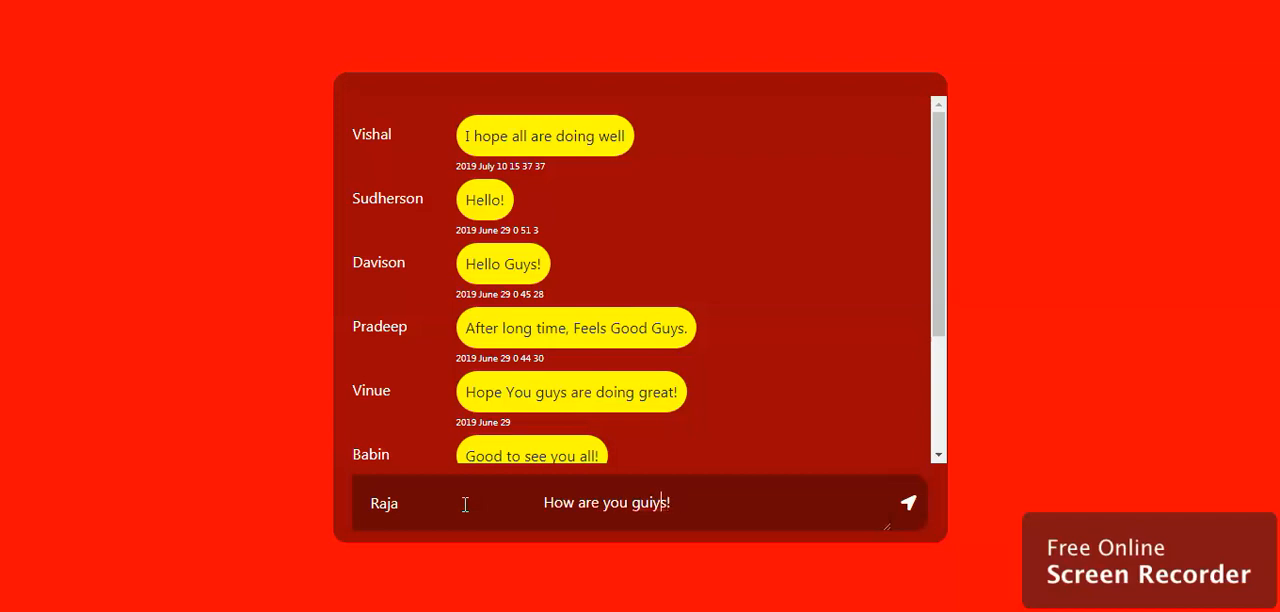
pyautogui.moveTo(1074, 480)
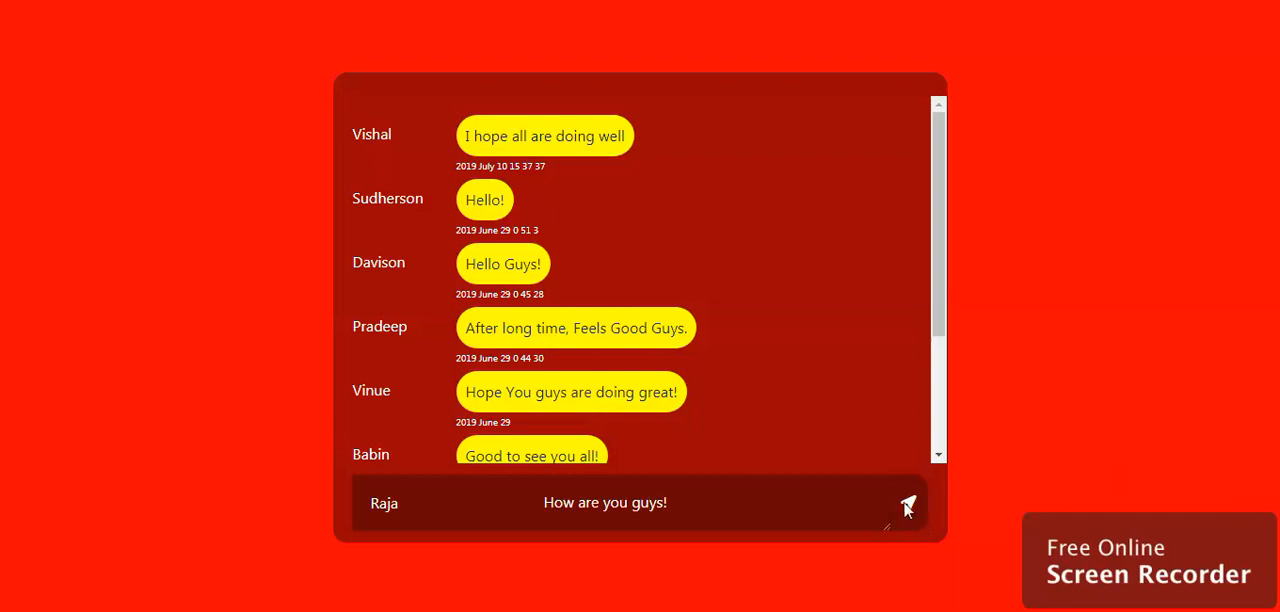
pyautogui.click(906, 500)
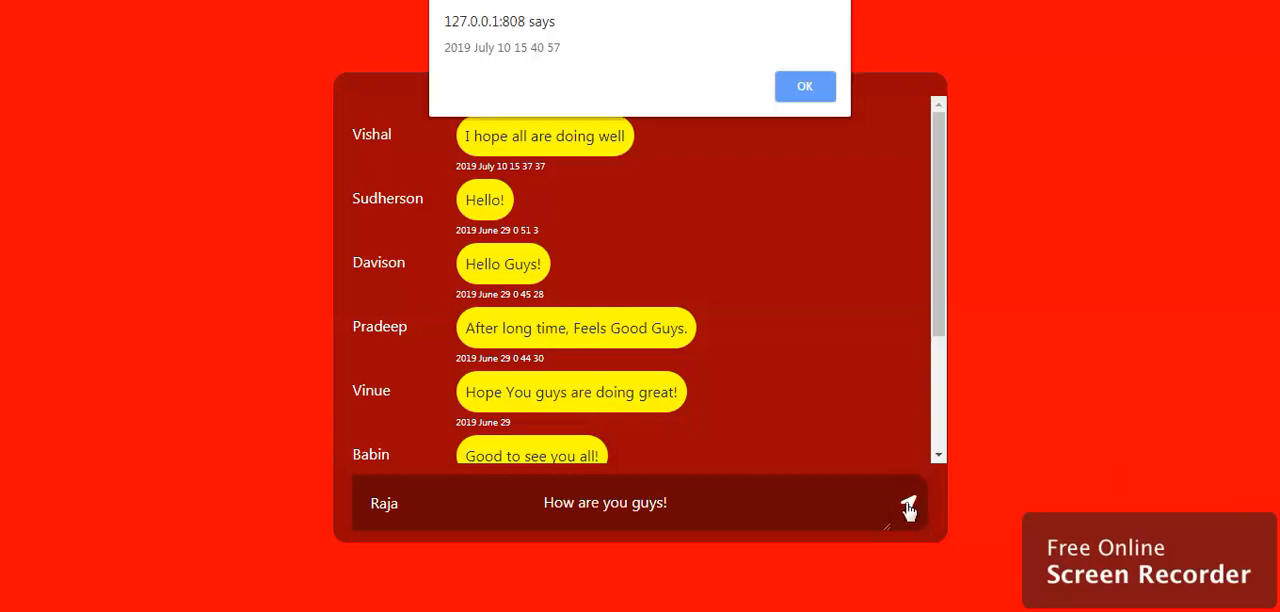
pyautogui.moveTo(818, 156)
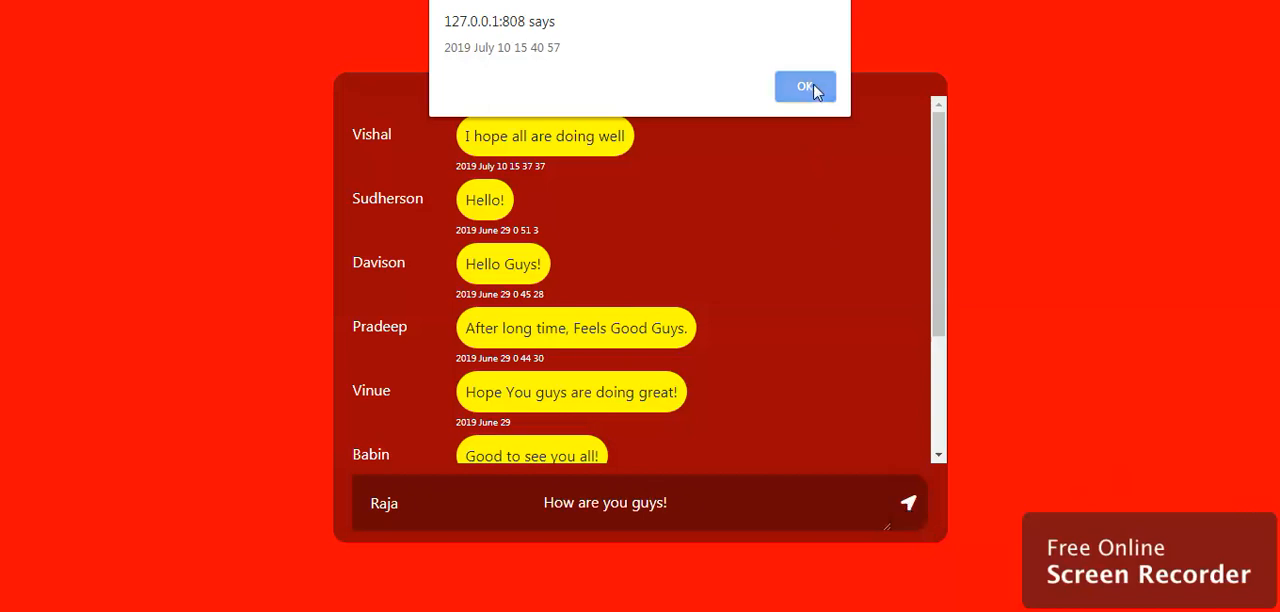
pyautogui.click(804, 86)
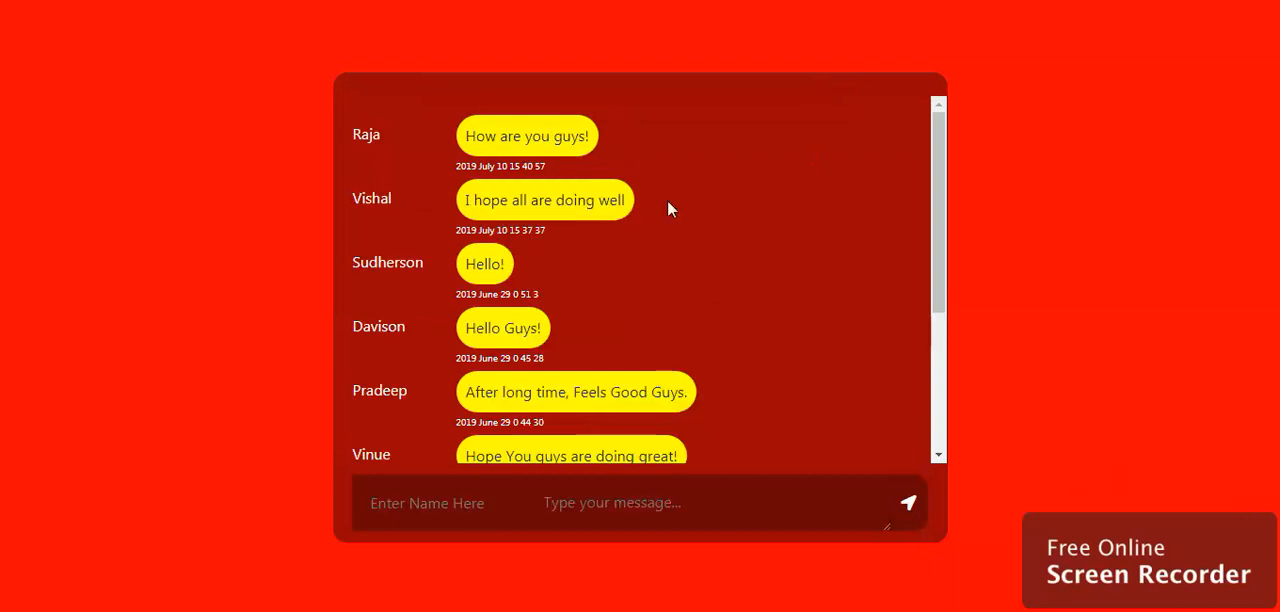
# Post Vishal's reply 'Im doing good!' and acknowledge its timestamp notice.
pyautogui.click(428, 504)
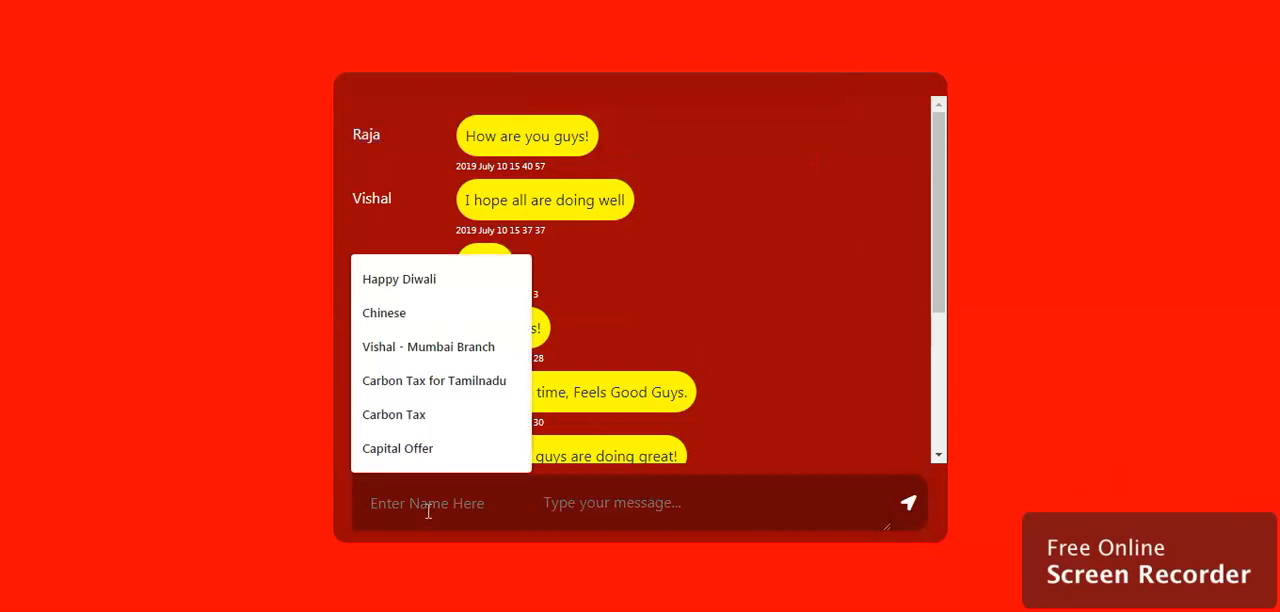
pyautogui.click(428, 346)
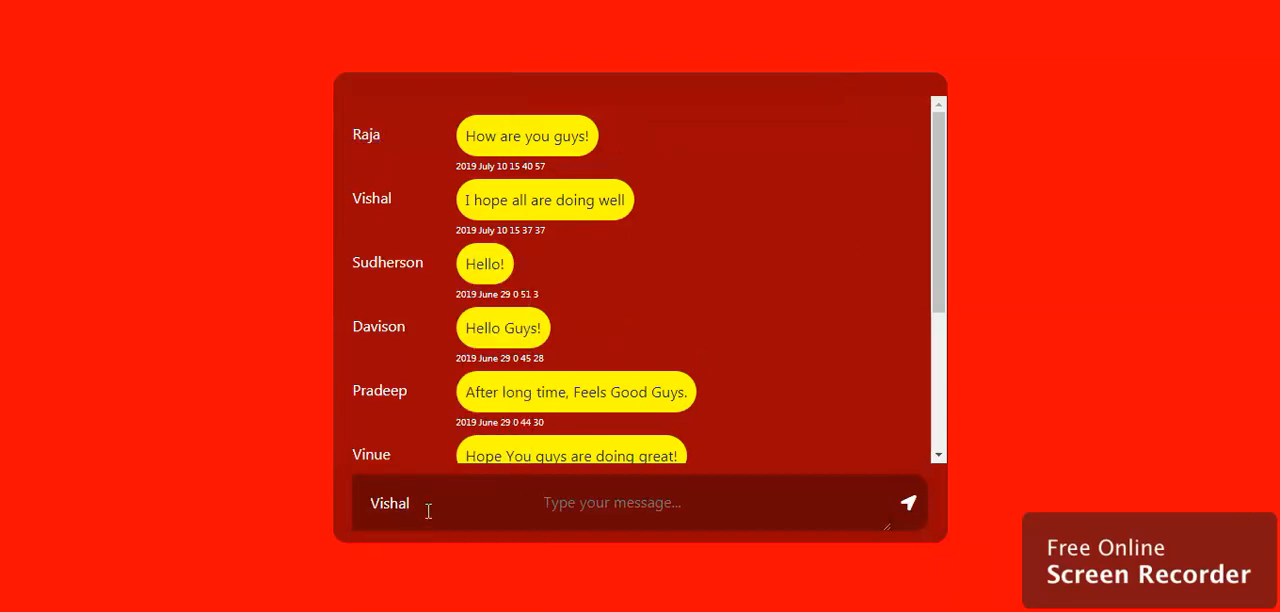
pyautogui.write('Im doing')
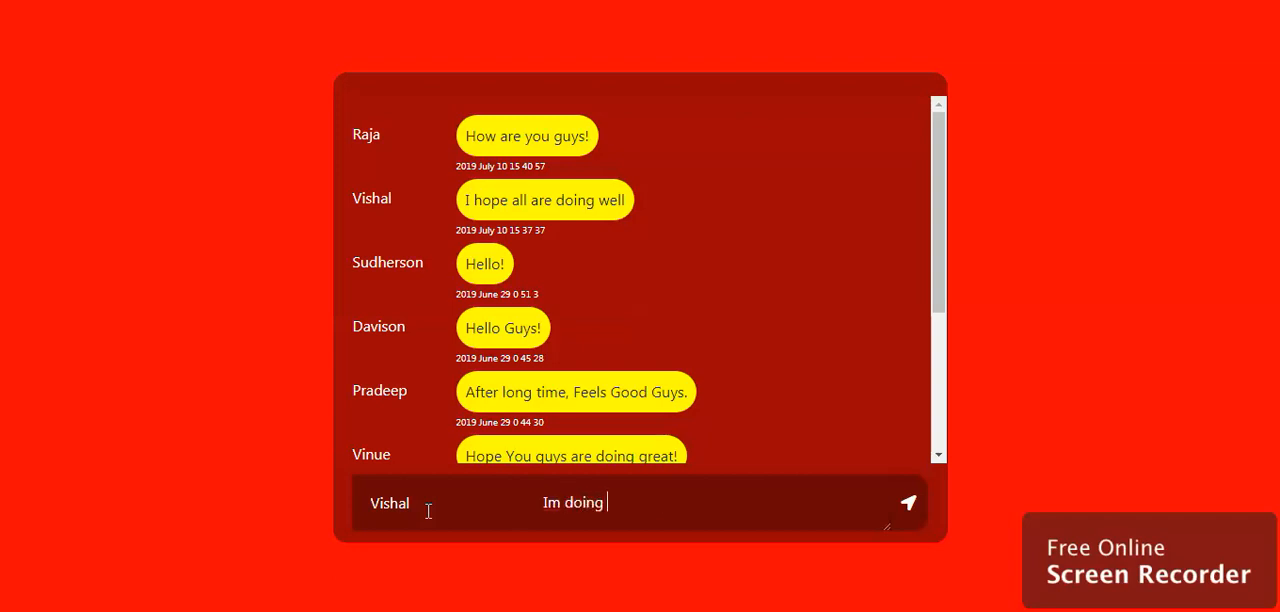
pyautogui.write('good')
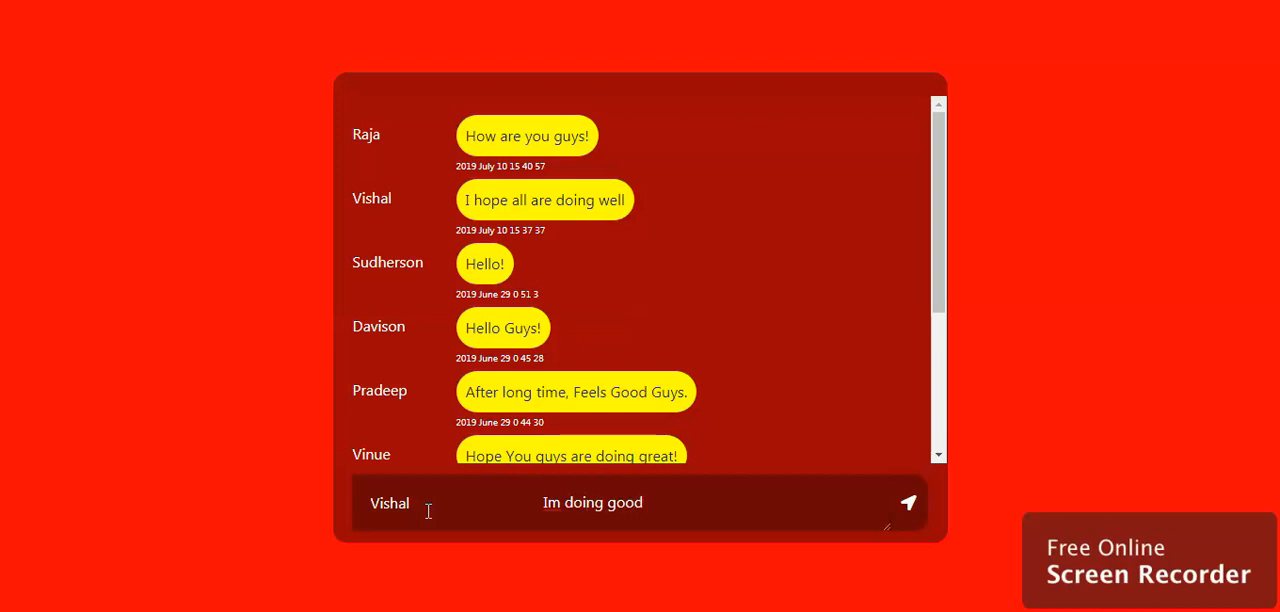
pyautogui.write('!')
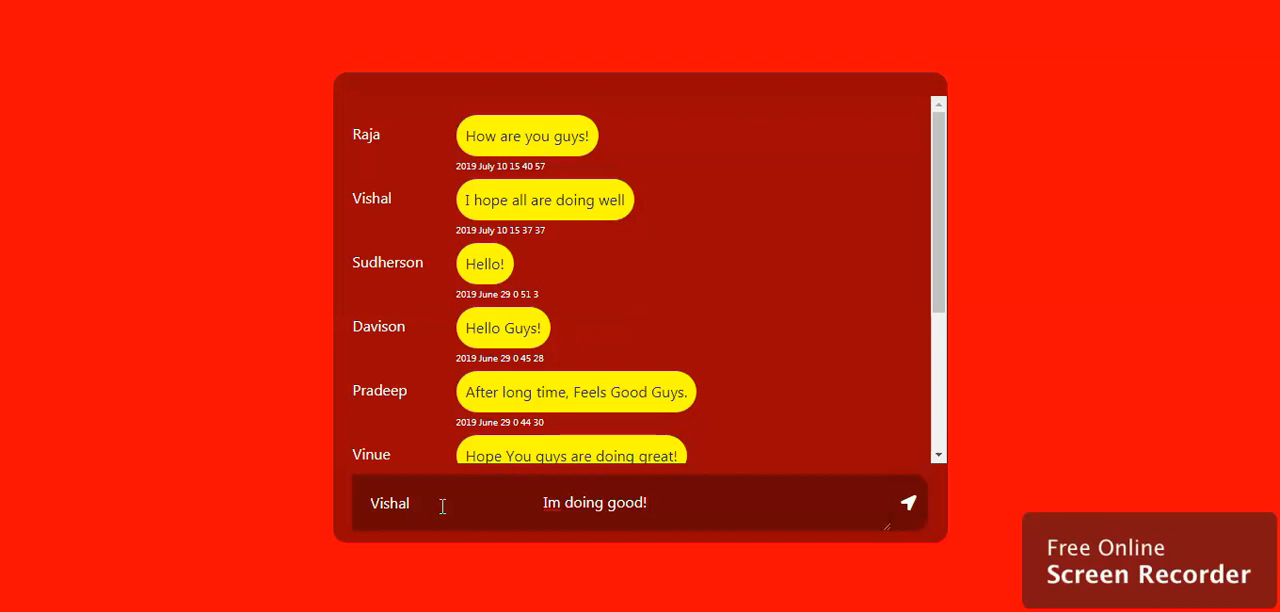
pyautogui.moveTo(1000, 492)
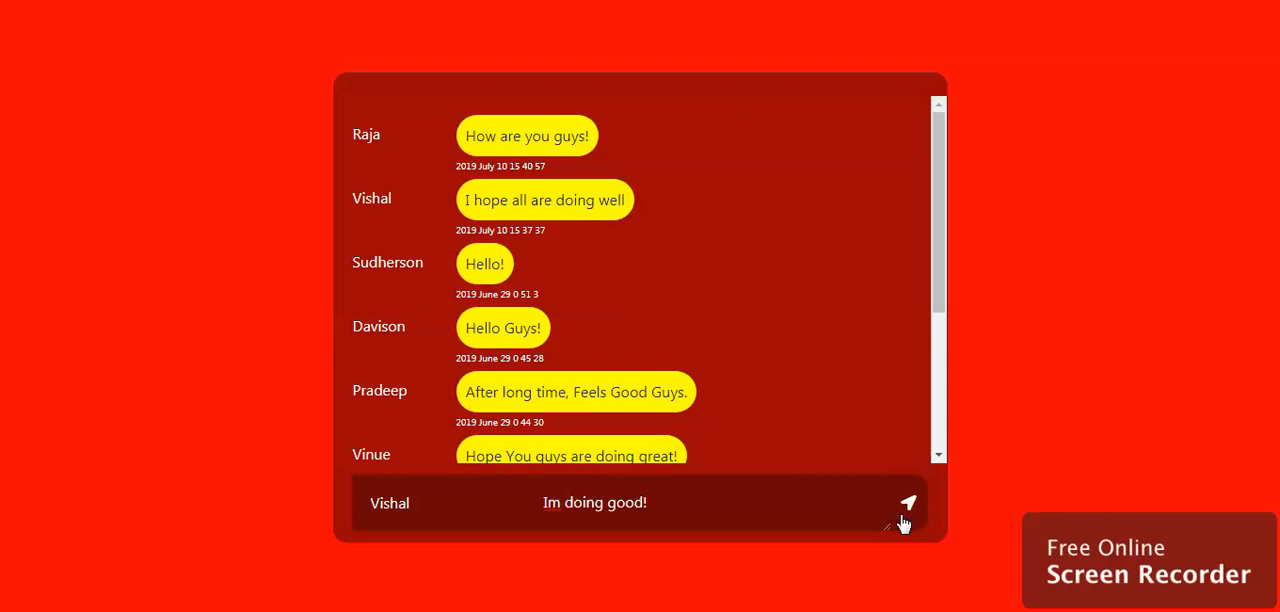
pyautogui.moveTo(920, 500)
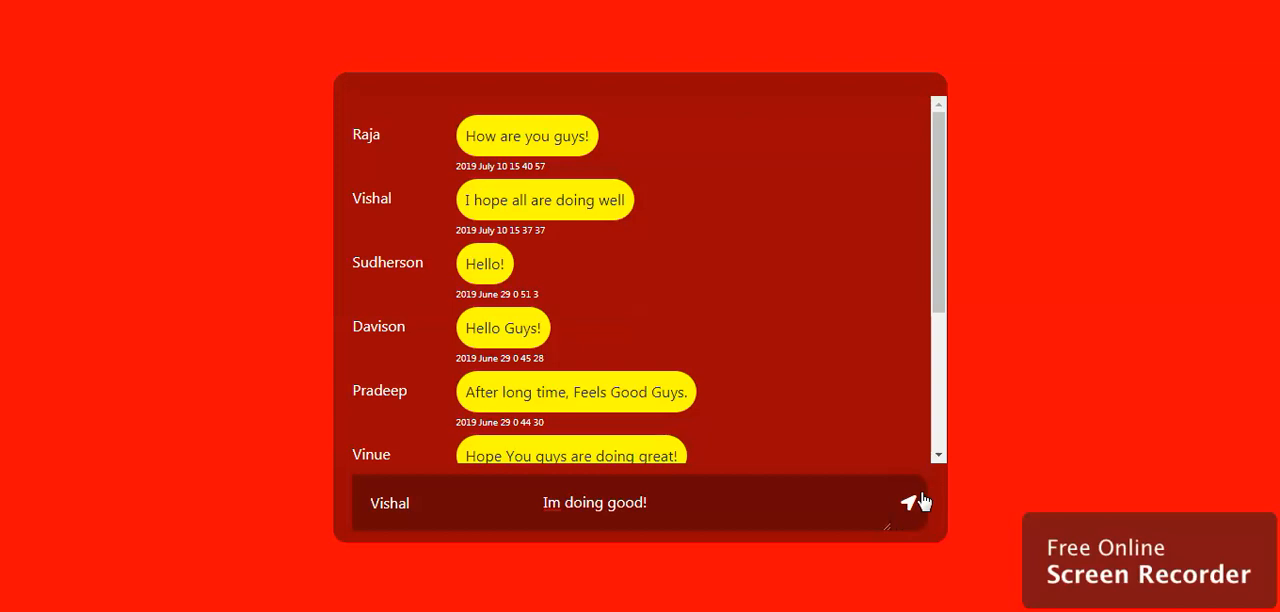
pyautogui.click(910, 502)
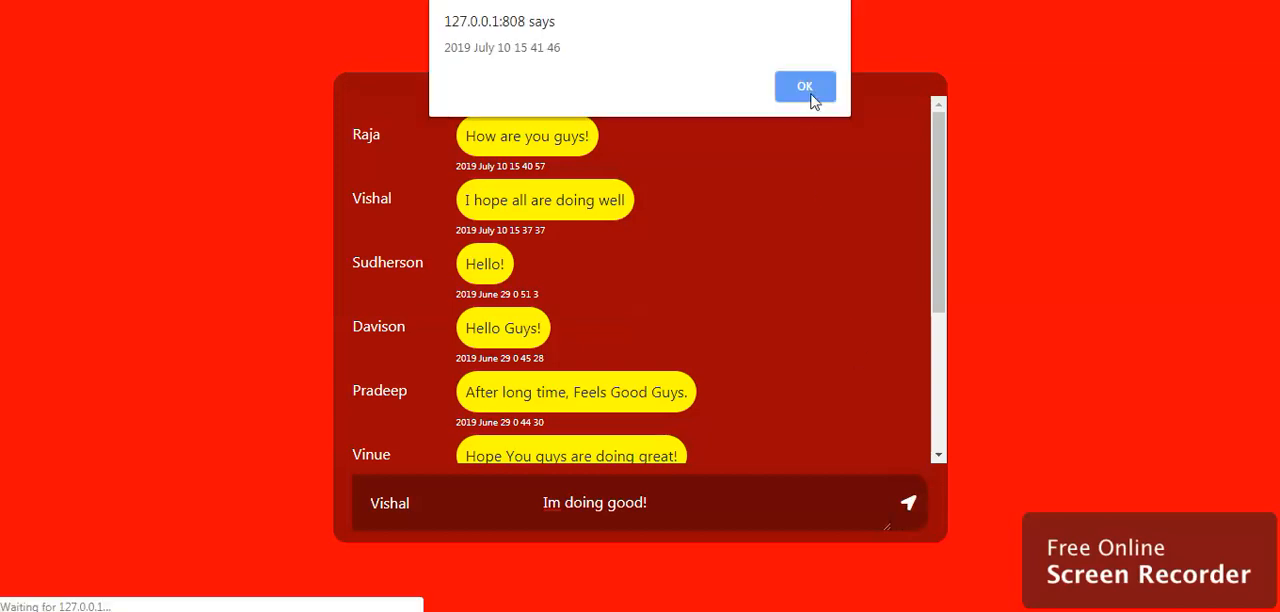
pyautogui.click(804, 88)
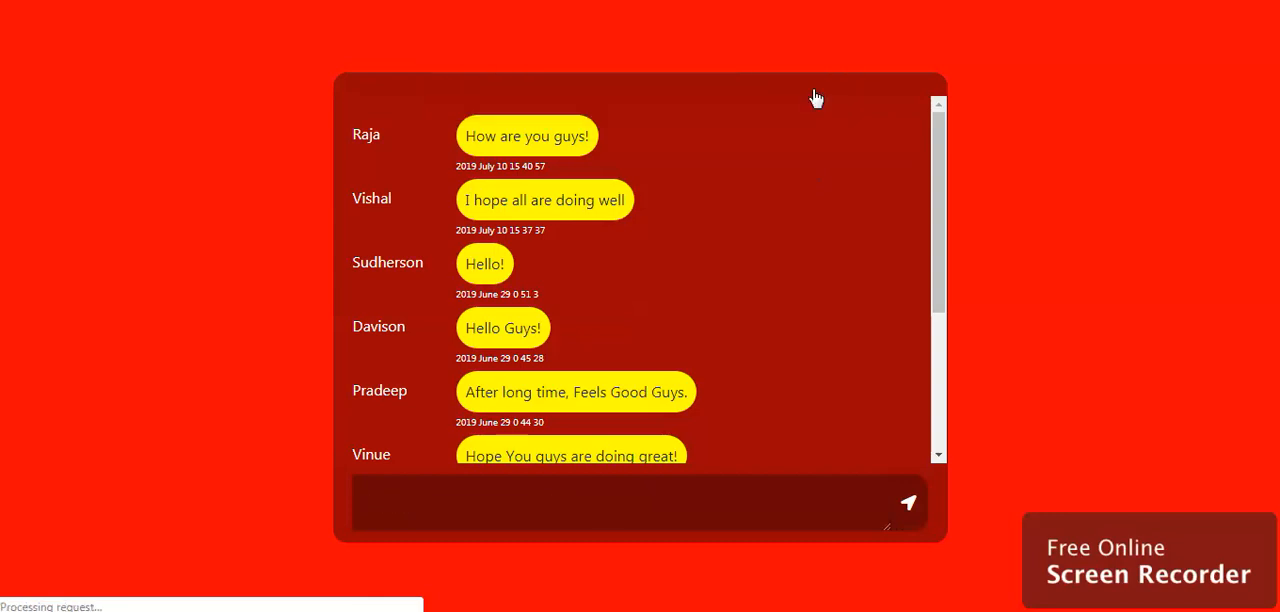